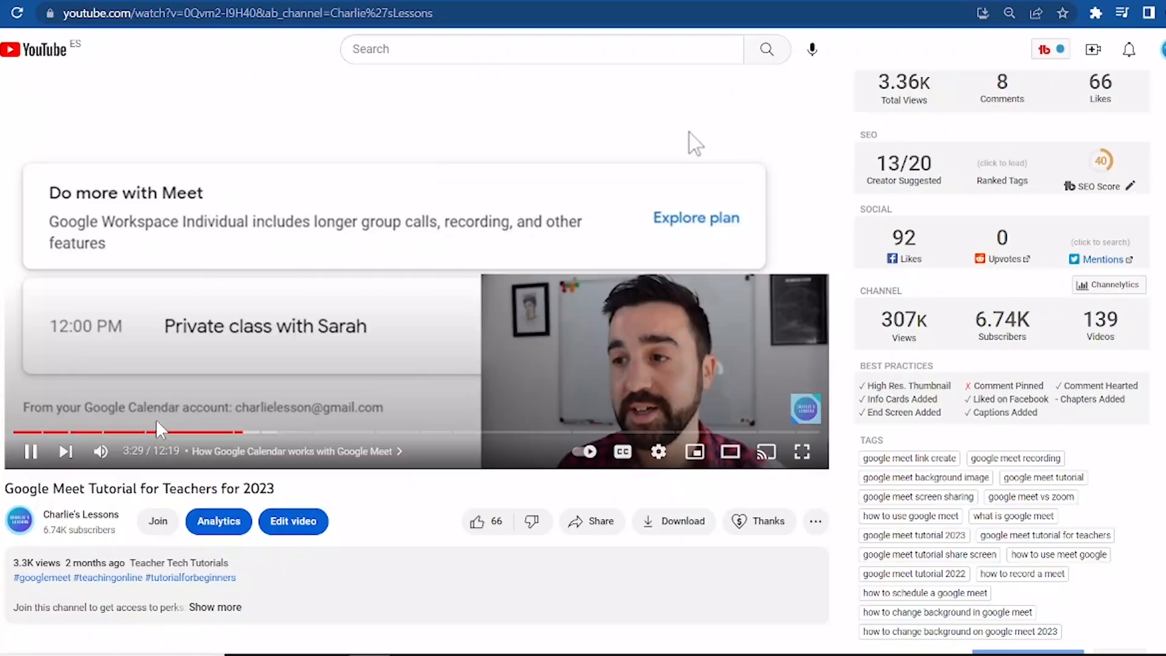
# Scroll the YouTube page down toward the Google Meet call section.
pyautogui.scroll(-3)
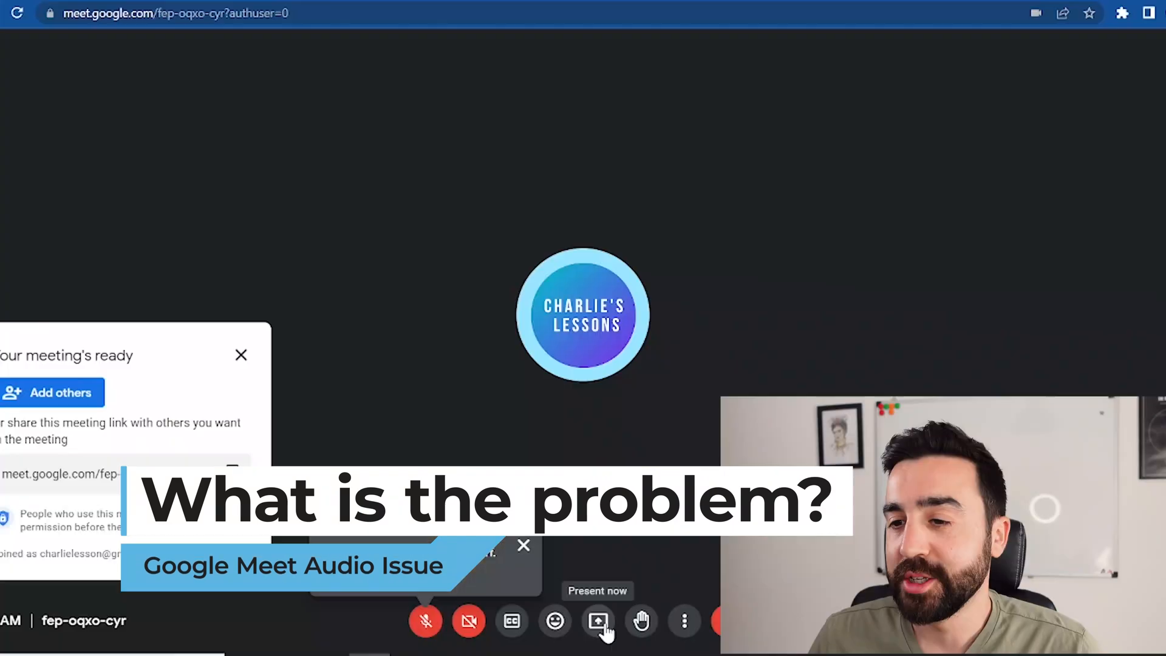
pyautogui.click(597, 620)
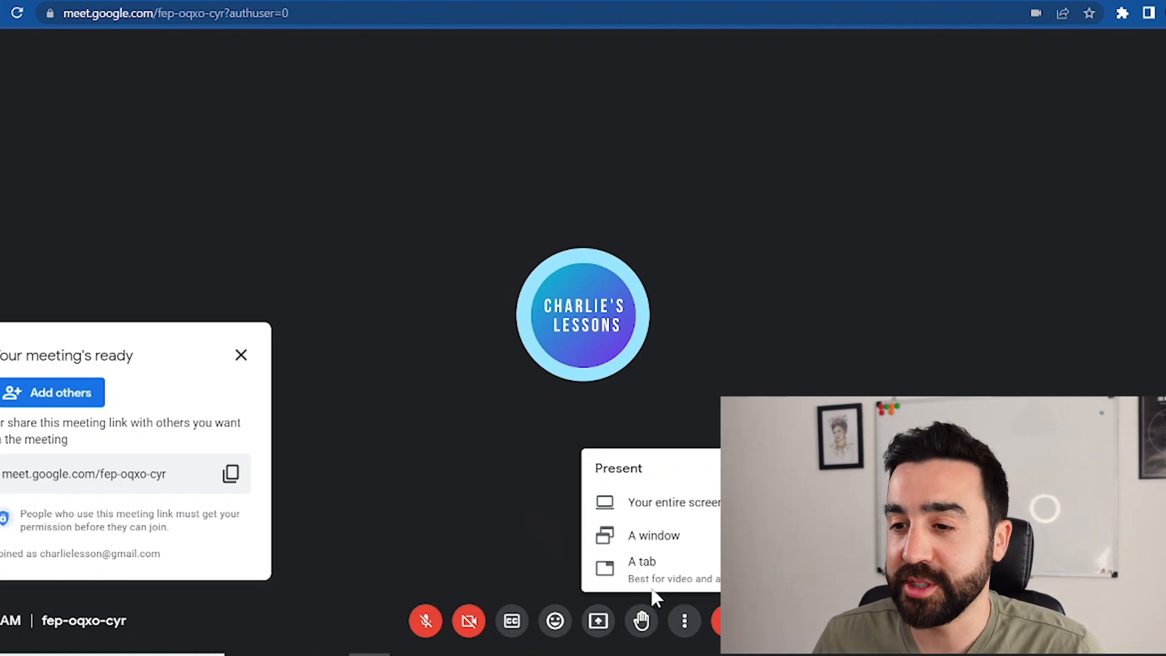
pyautogui.click(642, 568)
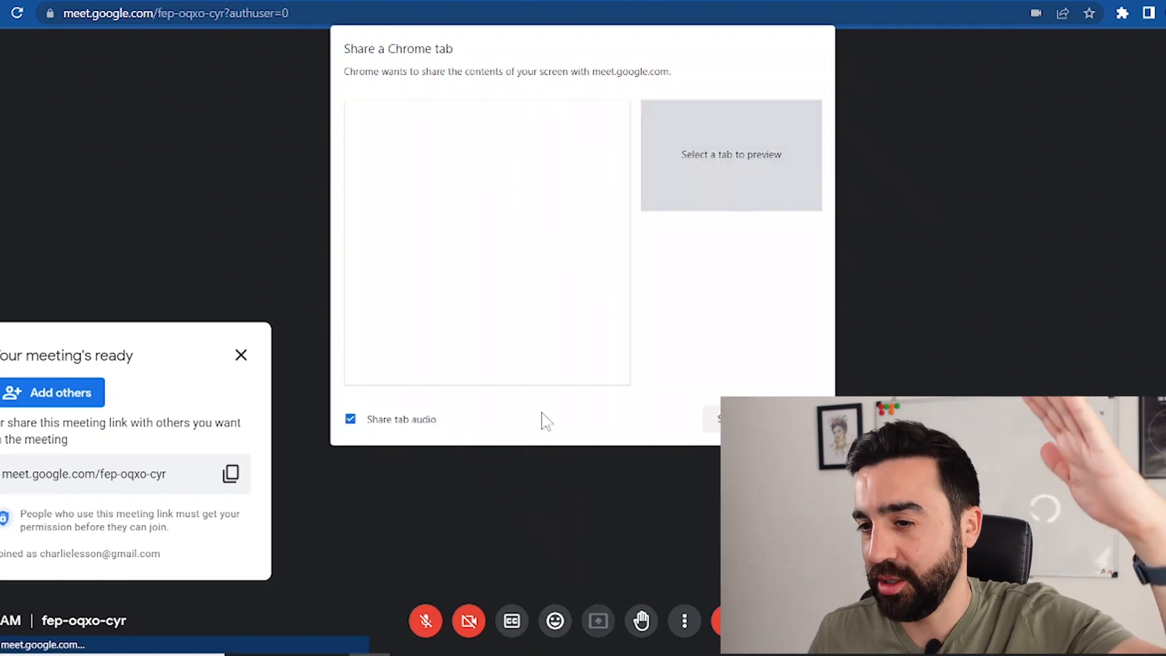
pyautogui.moveTo(431, 424)
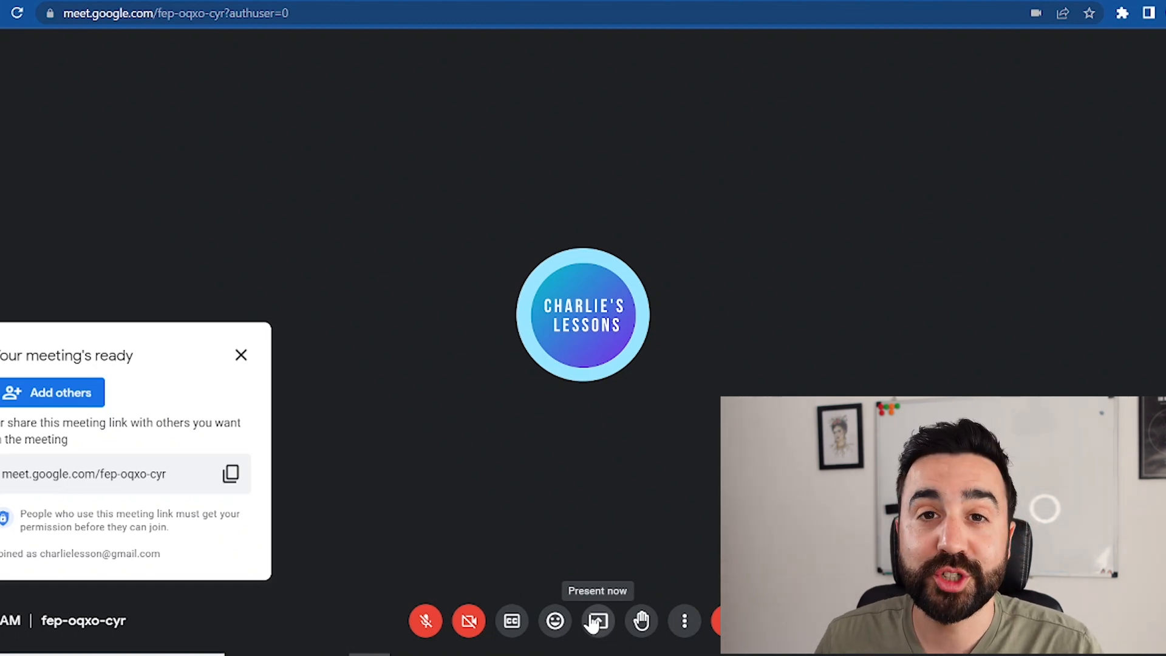
# From Present now choose A tab, bringing up the Share a Chrome tab picker.
pyautogui.click(597, 620)
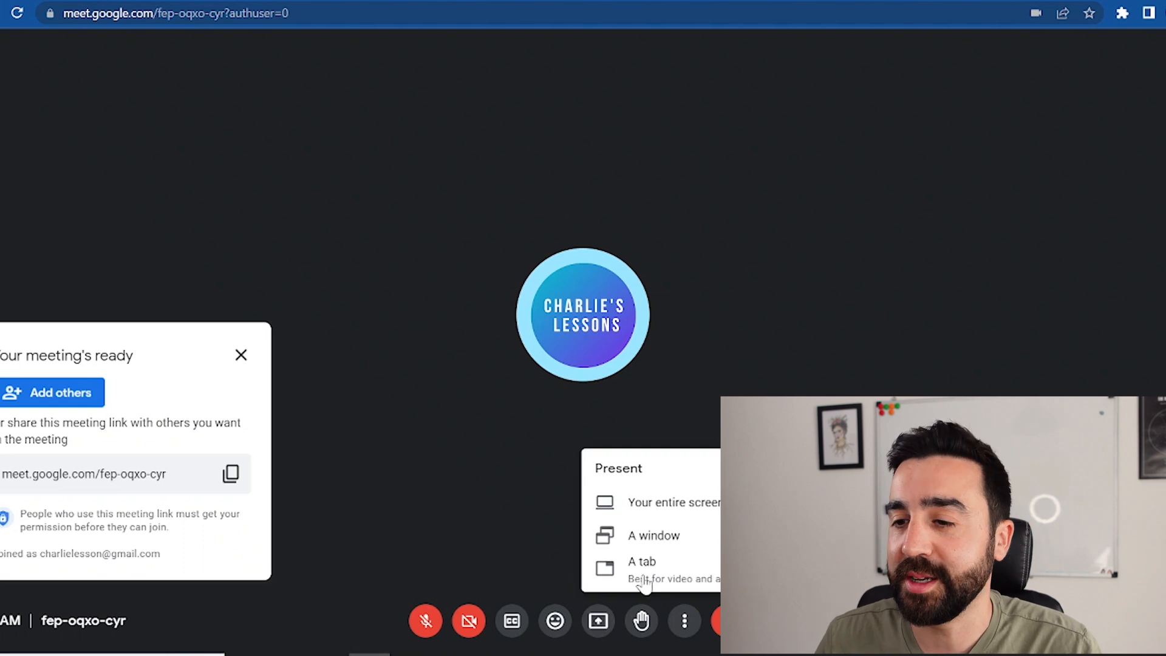
pyautogui.click(653, 536)
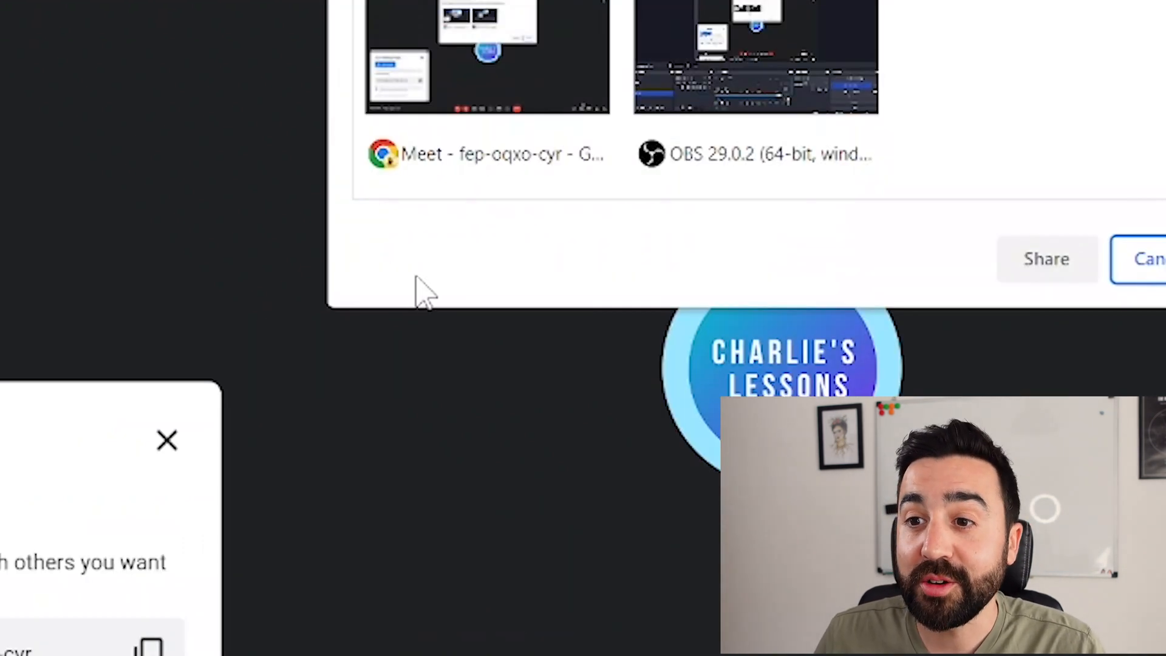
pyautogui.moveTo(1093, 279)
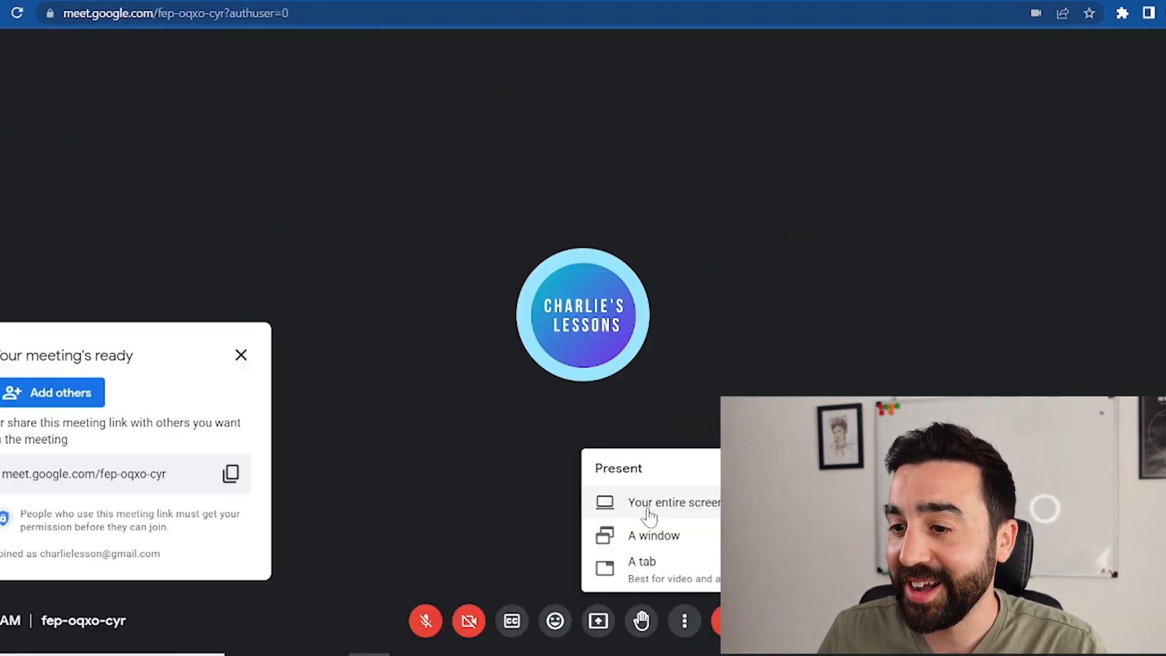
pyautogui.click(673, 502)
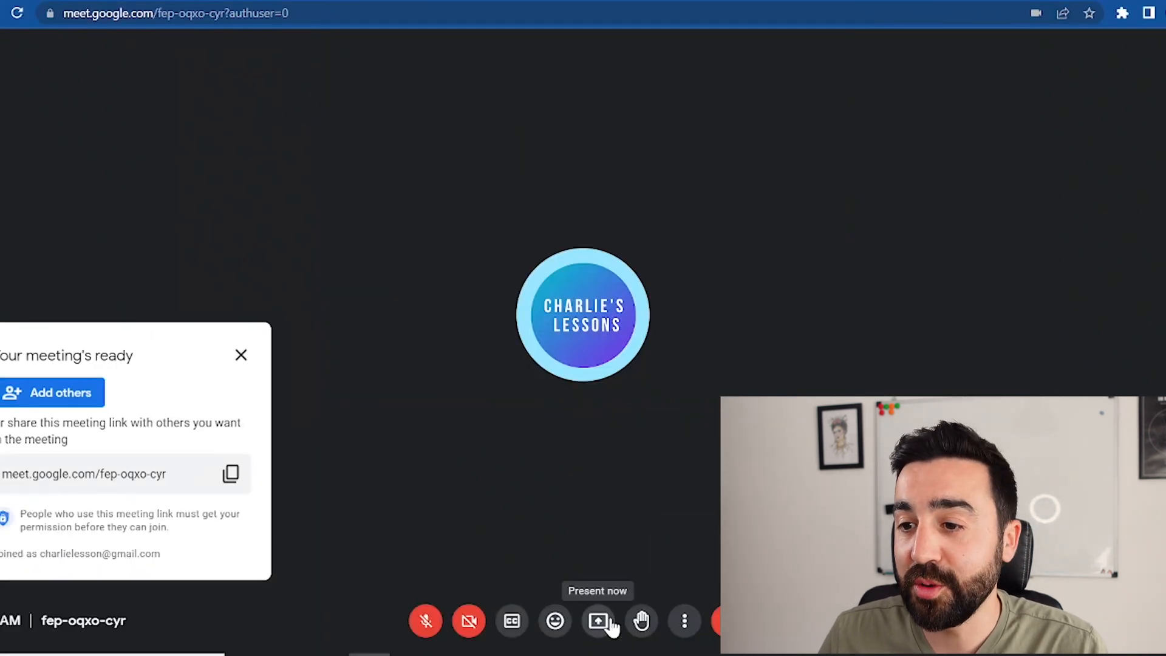
pyautogui.click(598, 621)
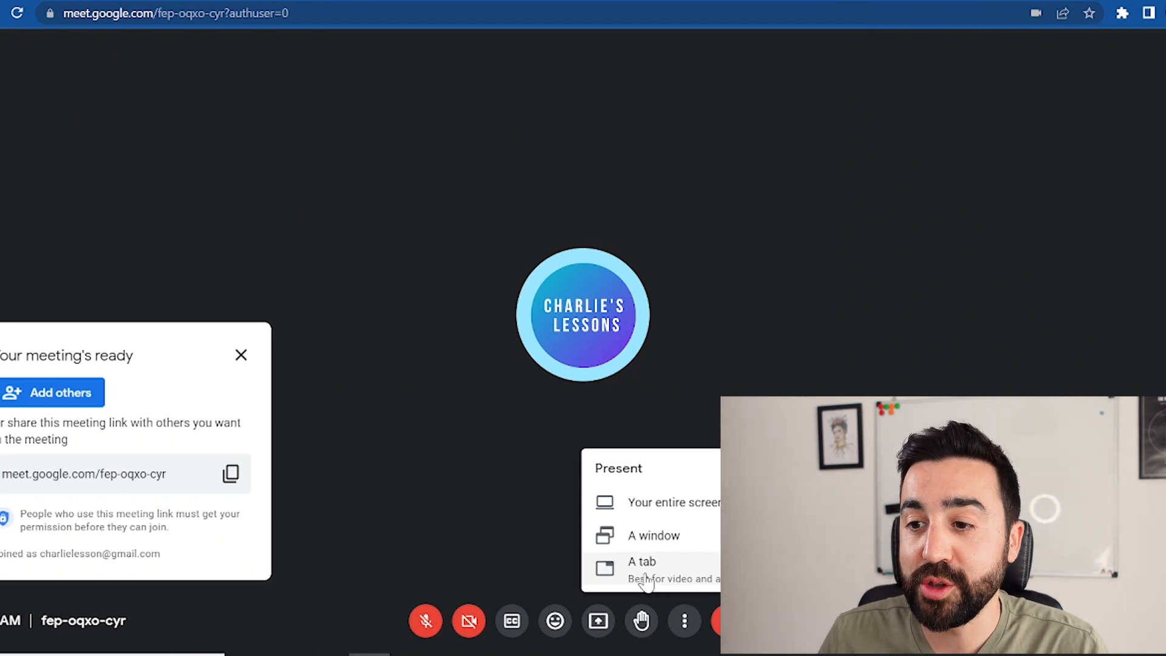
pyautogui.click(641, 568)
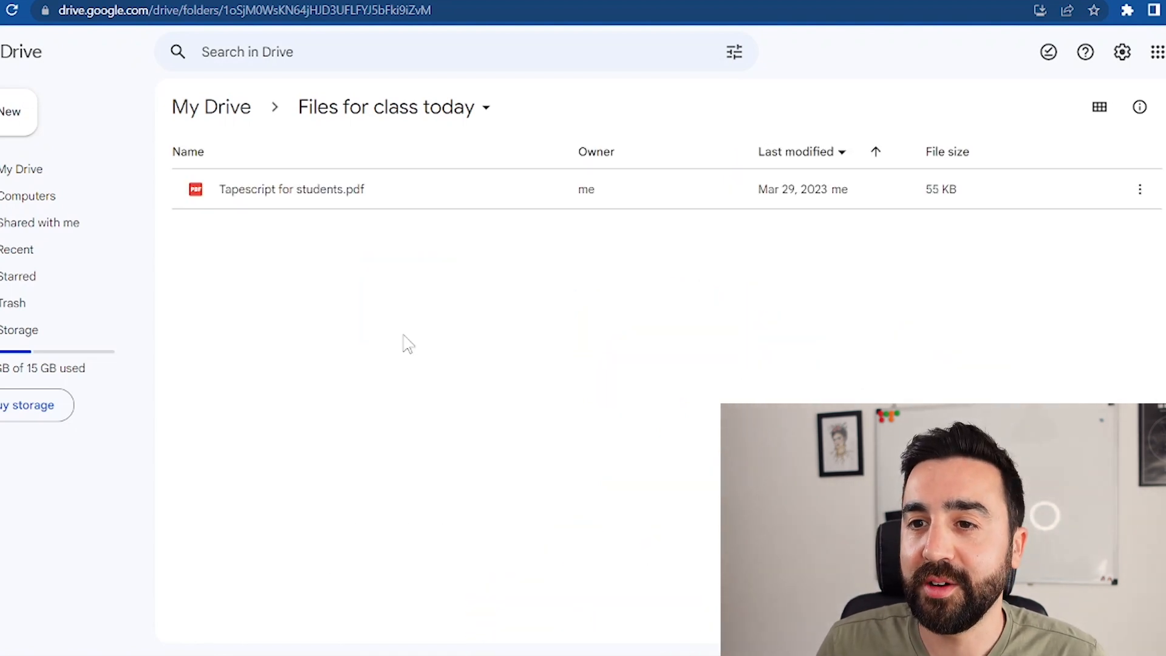
# Share Tapescript for students.pdf with Anyone with the link and copy its link.
pyautogui.click(292, 190)
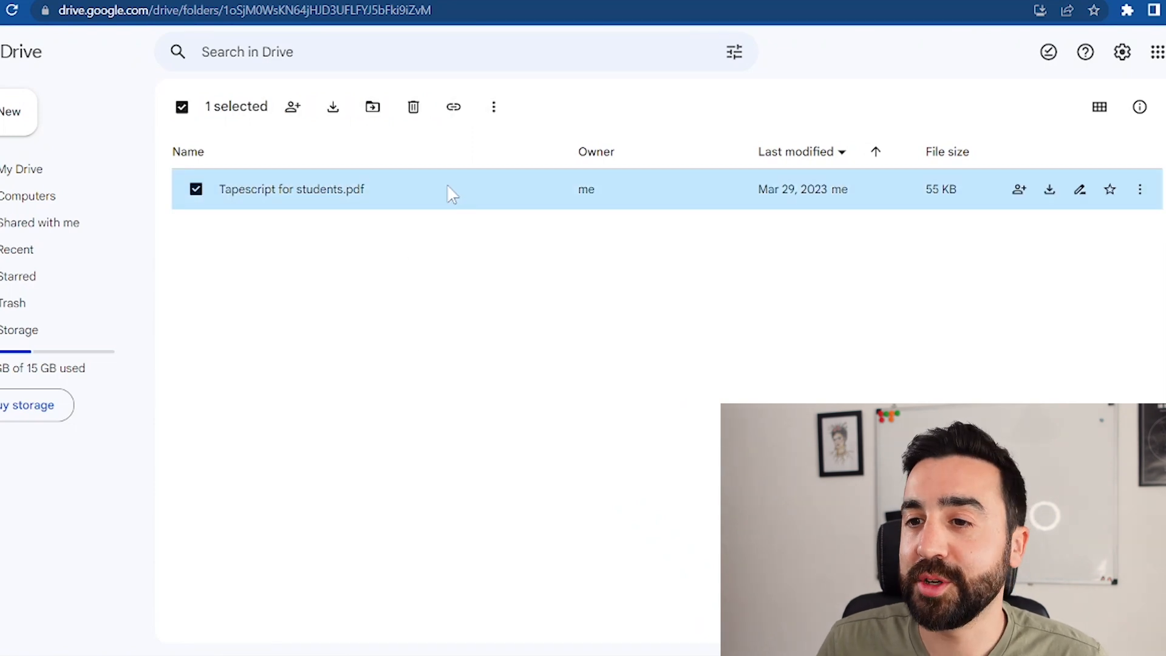
pyautogui.rightClick(449, 190)
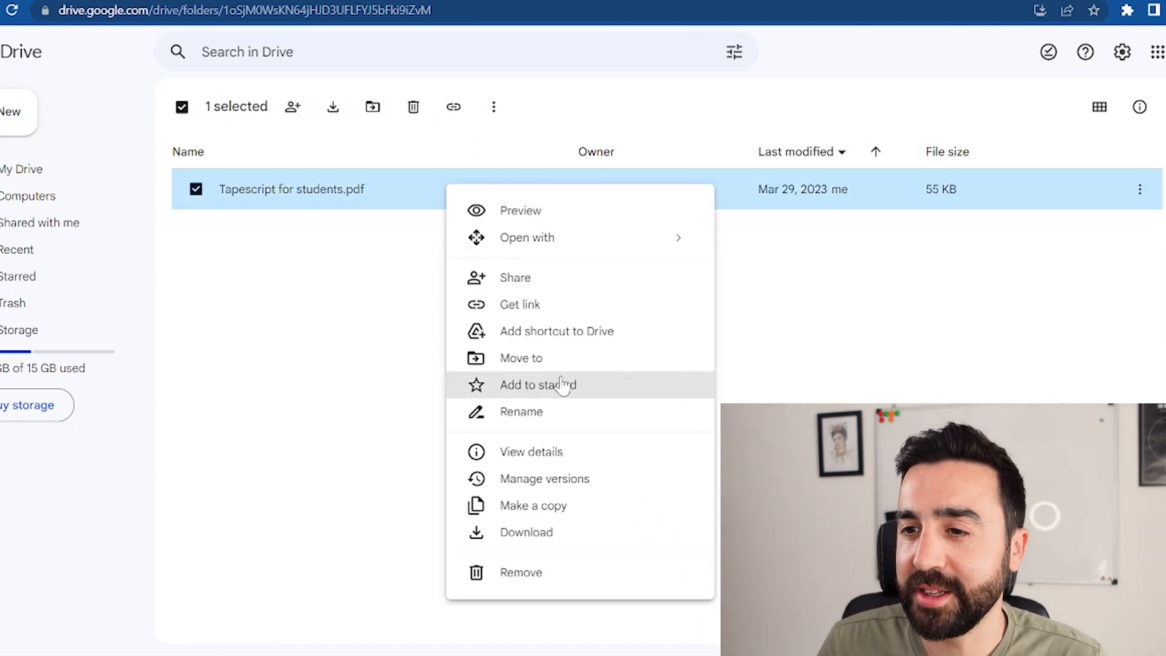
pyautogui.click(559, 314)
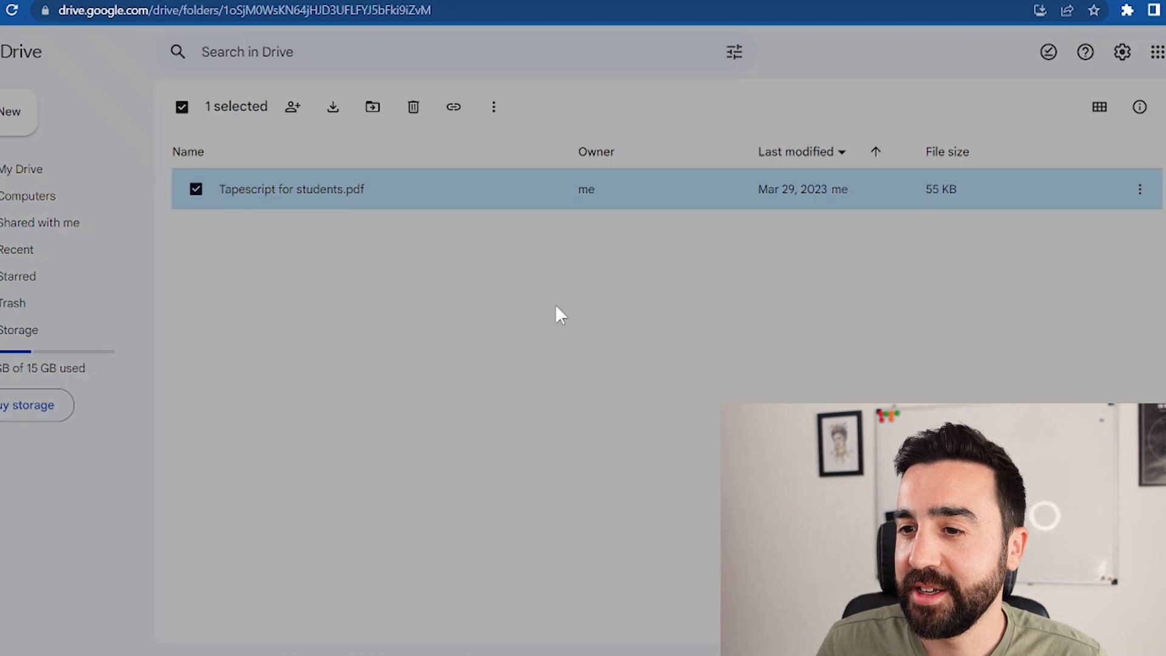
pyautogui.click(305, 333)
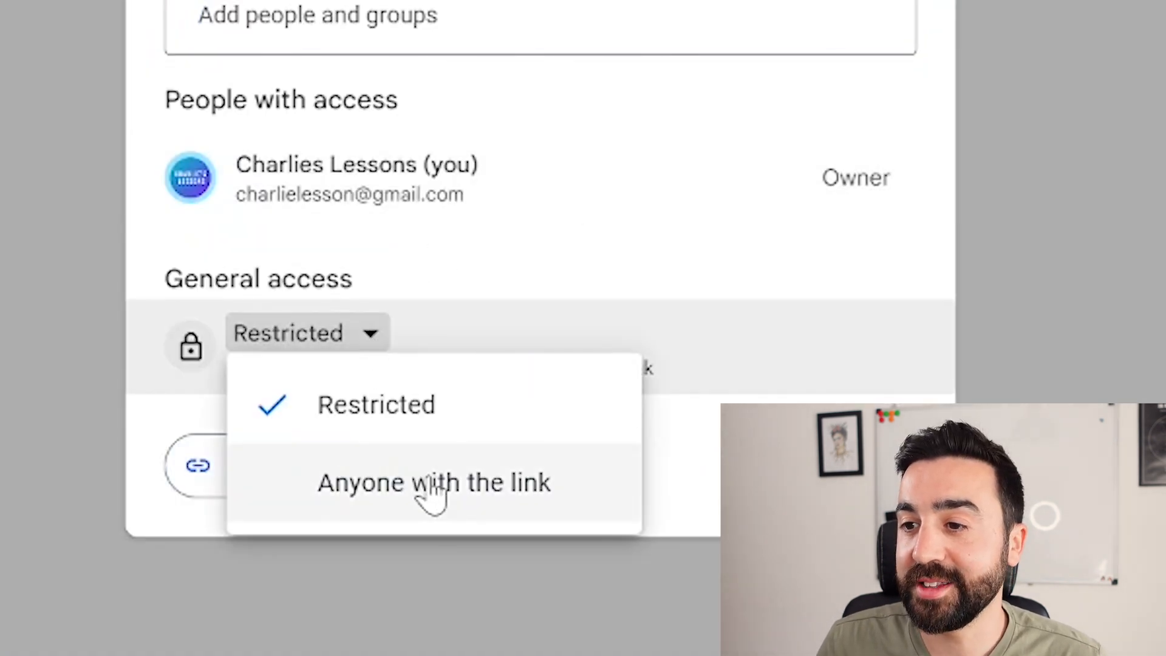
pyautogui.click(434, 482)
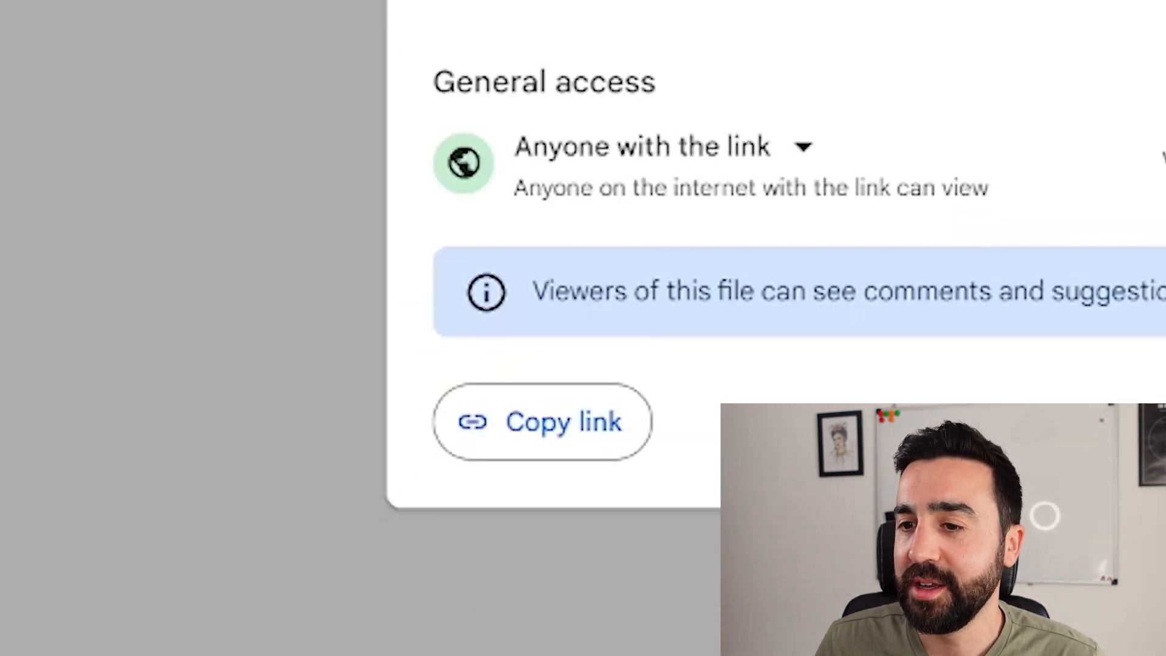
pyautogui.click(542, 423)
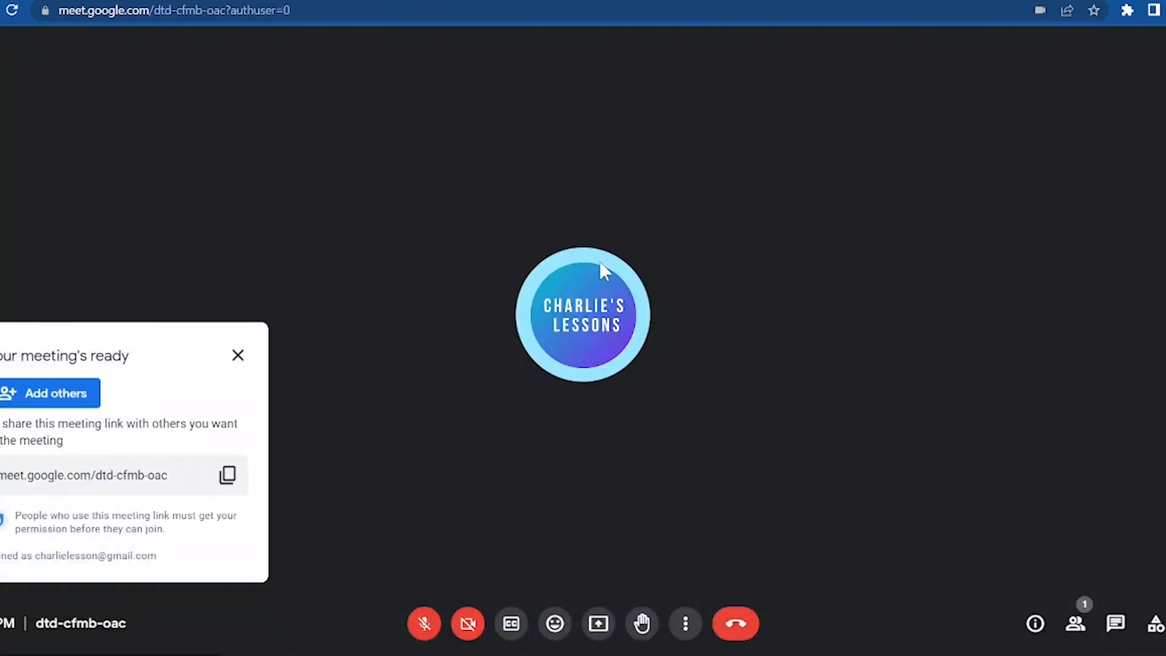
# Post the copied Drive link to the PDF in the in-call messages to everyone.
pyautogui.click(1115, 623)
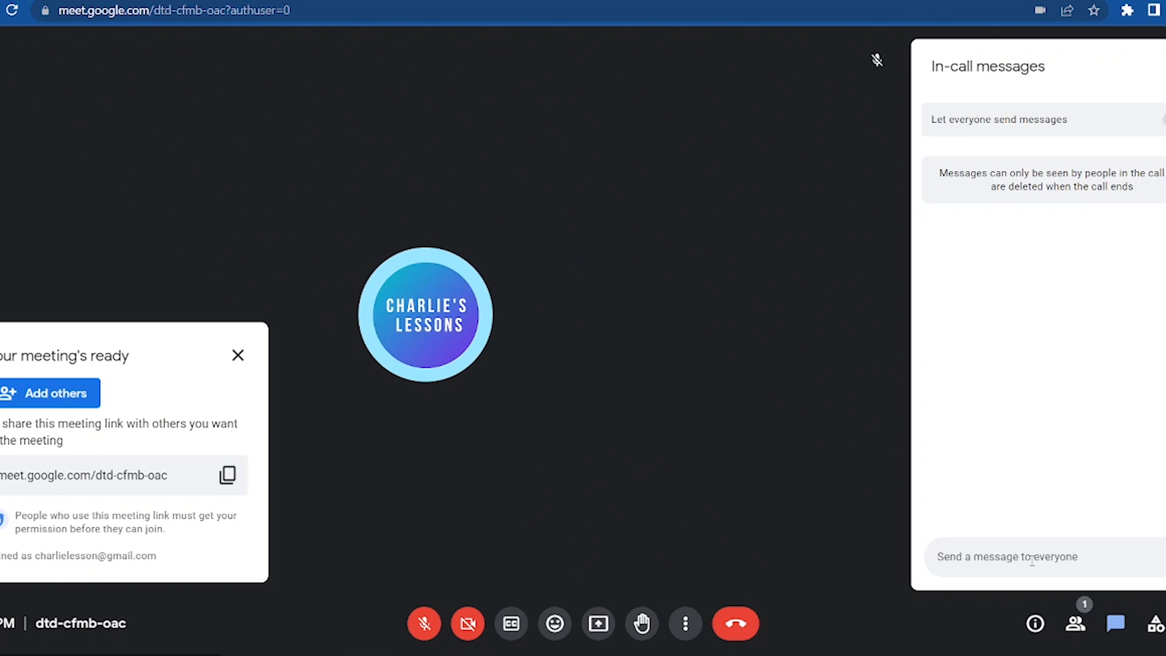
pyautogui.write('https://drive.google.com/file/d/19yeJLrnfj8FZ2S6DsW7YvU5aRLR0VoxO/view?usp=share_link')
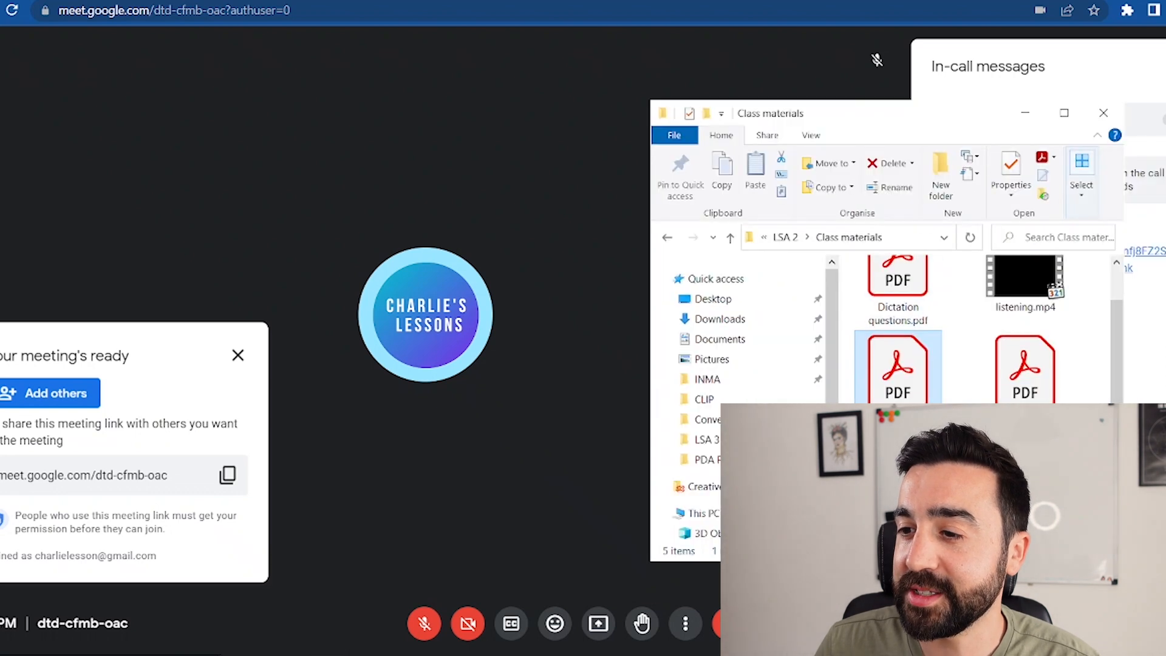
# Close the Class materials File Explorer window over the call.
pyautogui.click(1024, 280)
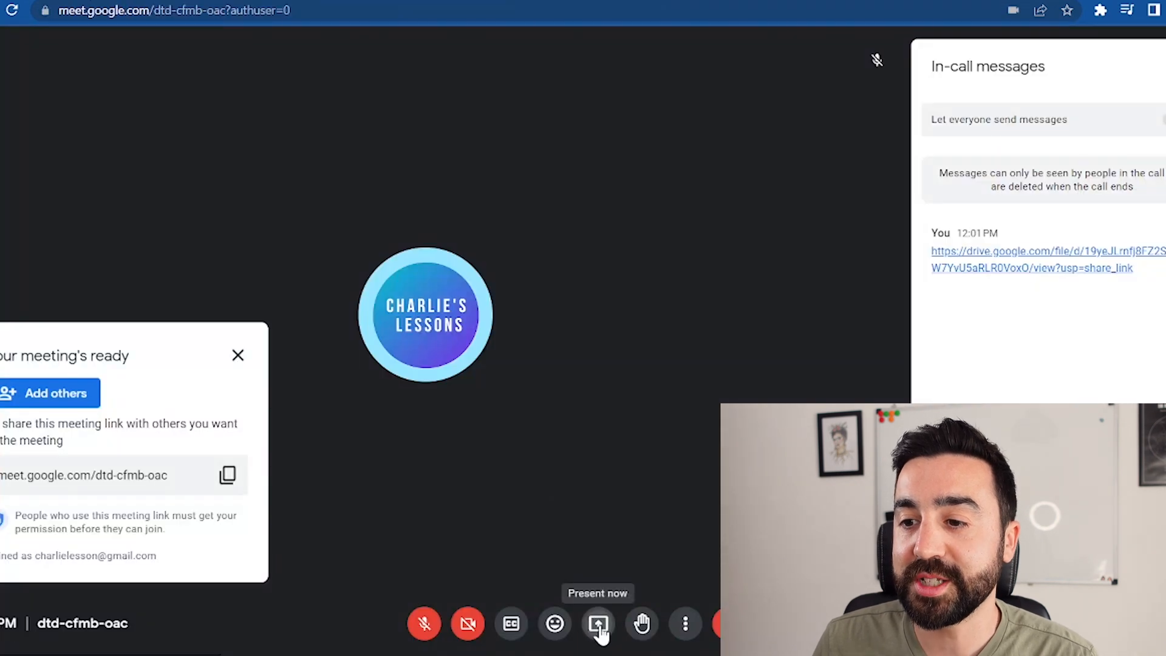
# Bring up the Share a Chrome tab picker, then move to a fresh Chrome start page.
pyautogui.click(597, 622)
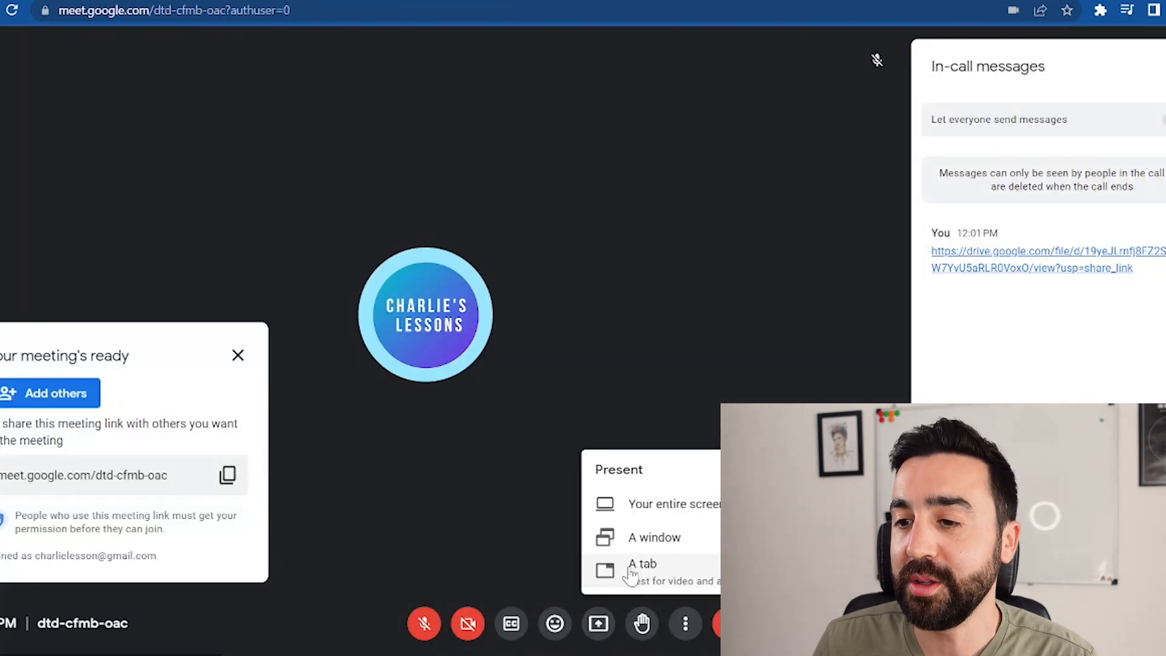
pyautogui.click(641, 570)
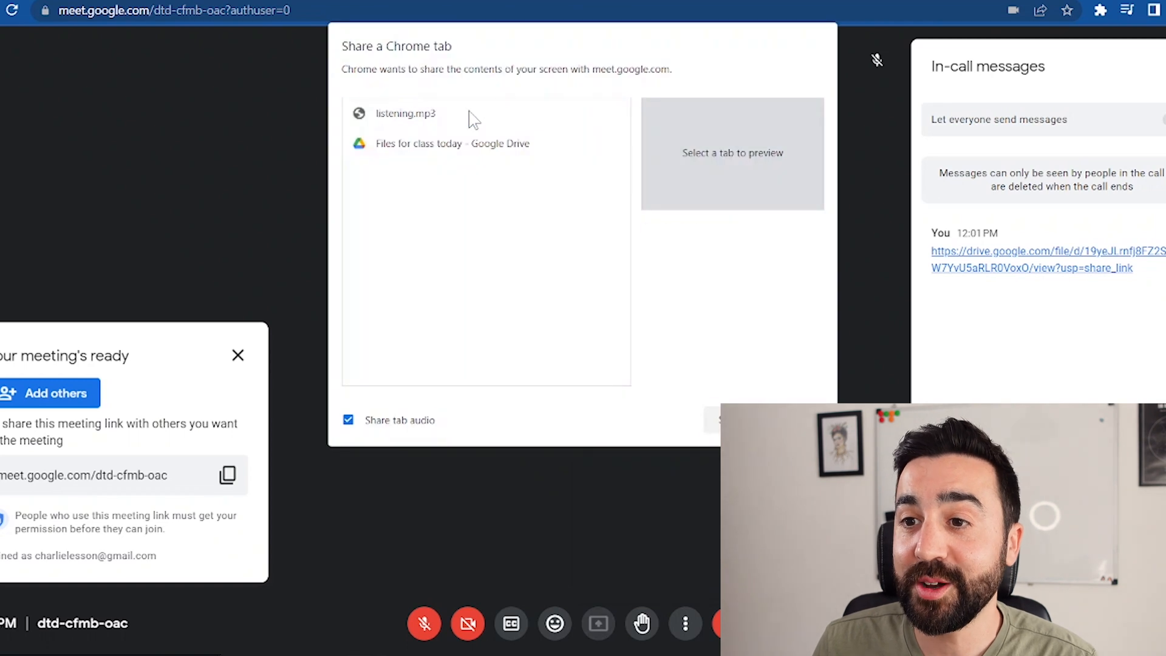
pyautogui.click(405, 113)
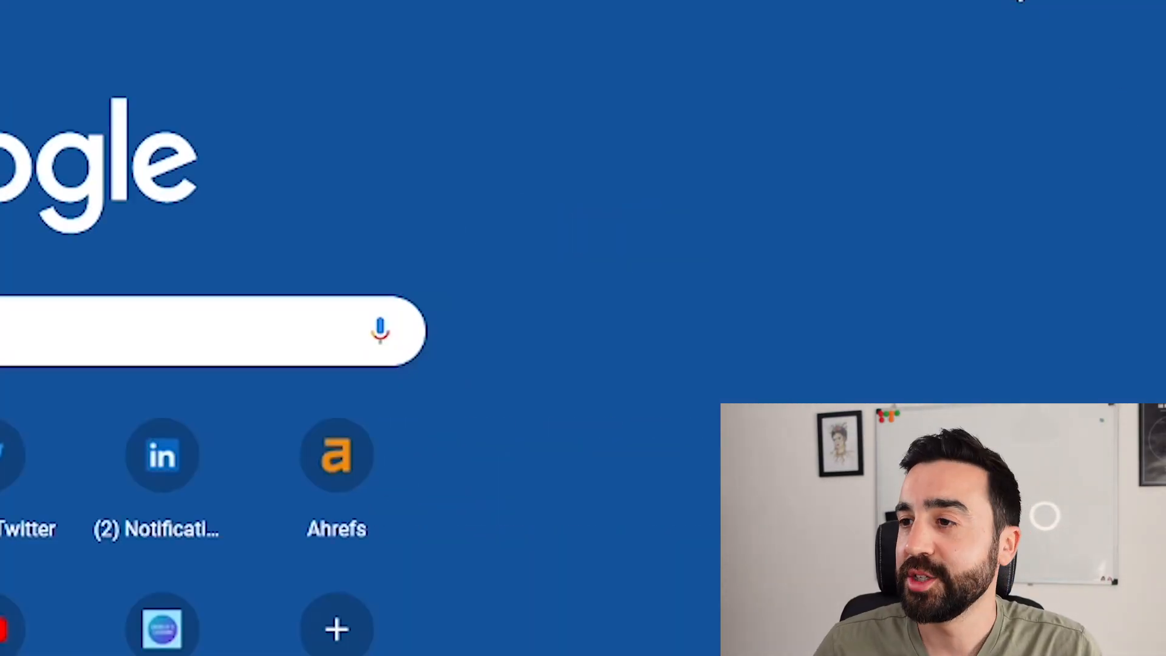
# Start a blank presentation in Google Slides from the Google apps grid.
pyautogui.click(1022, 3)
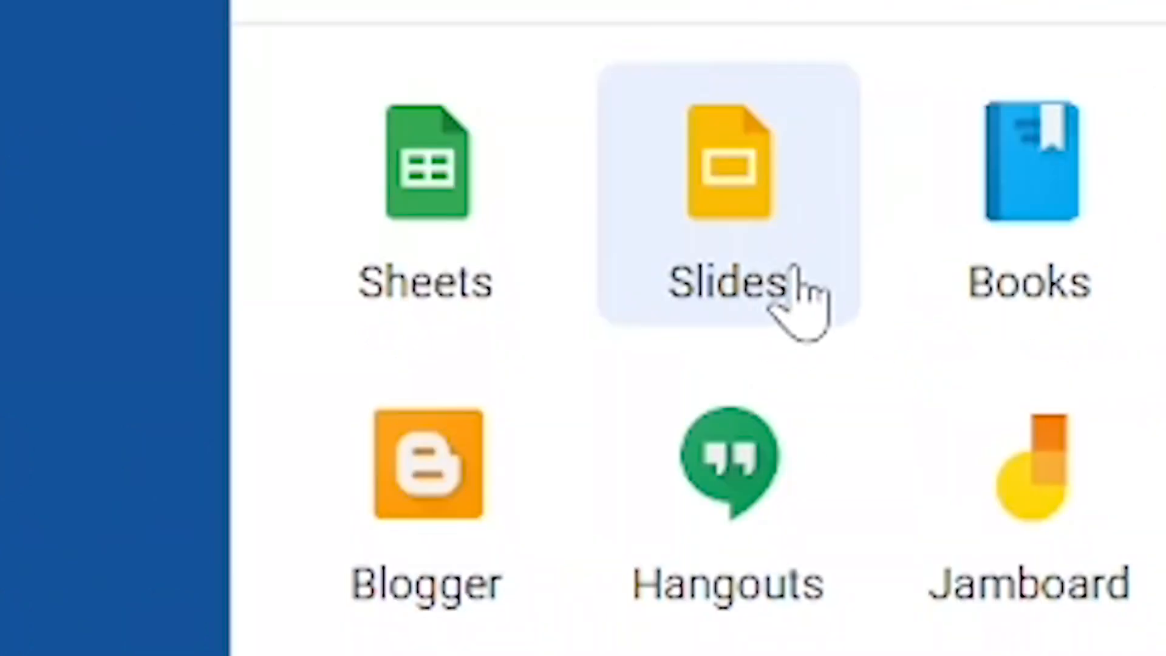
pyautogui.click(729, 164)
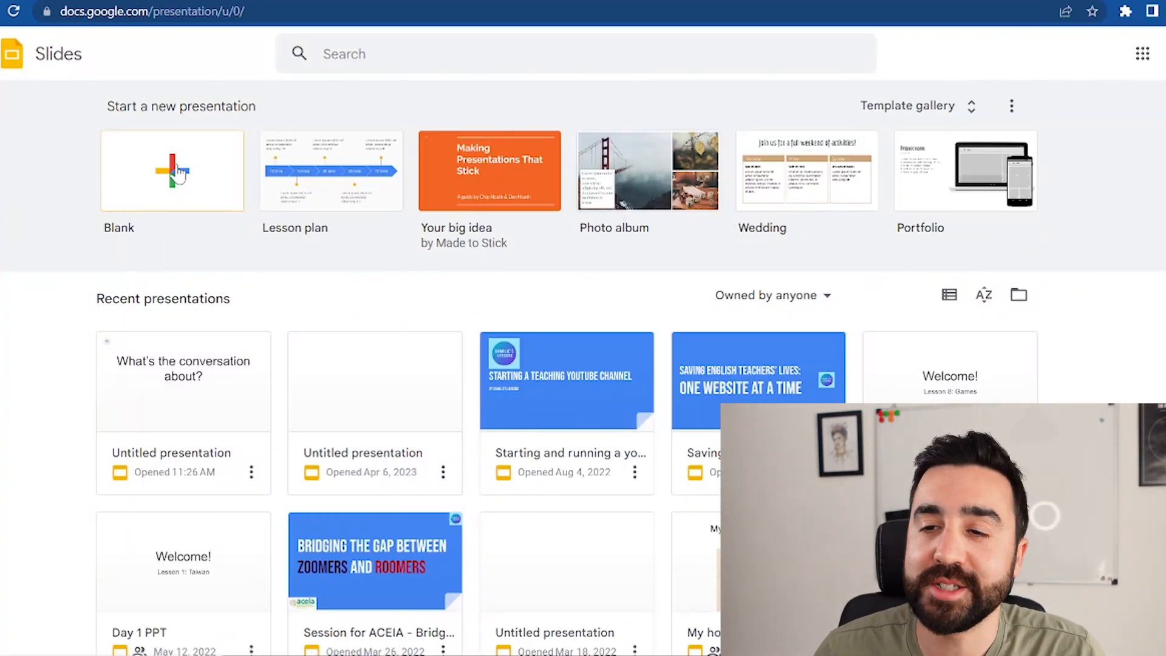
pyautogui.click(171, 170)
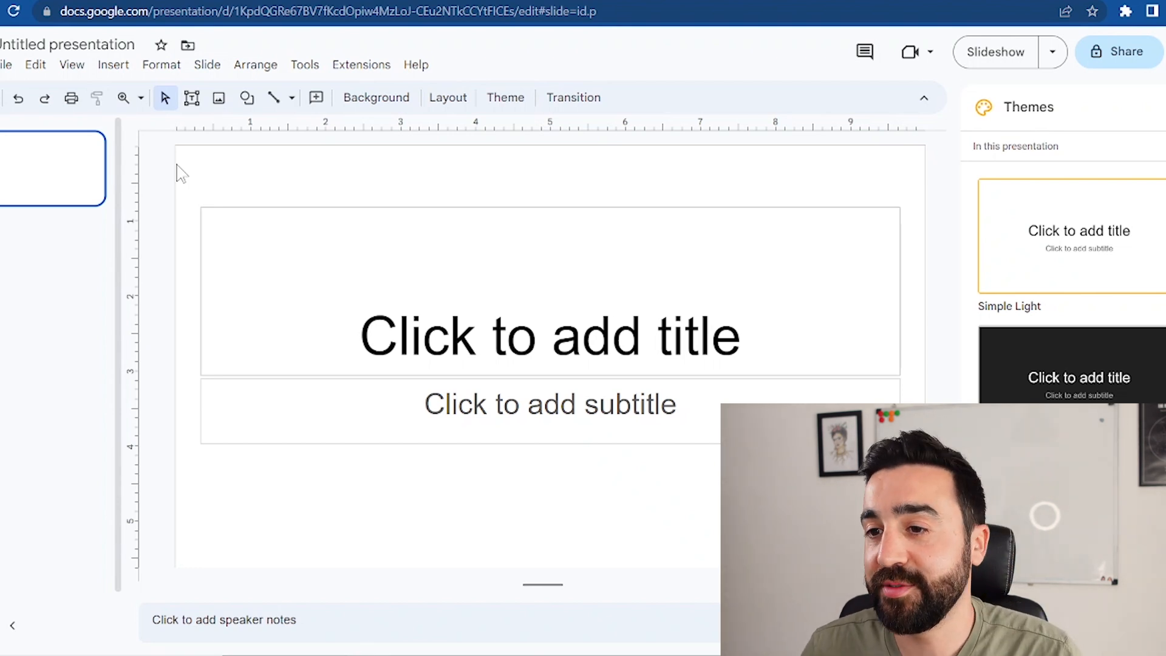
# Title the first slide 'What is this conversation about?'.
pyautogui.click(550, 336)
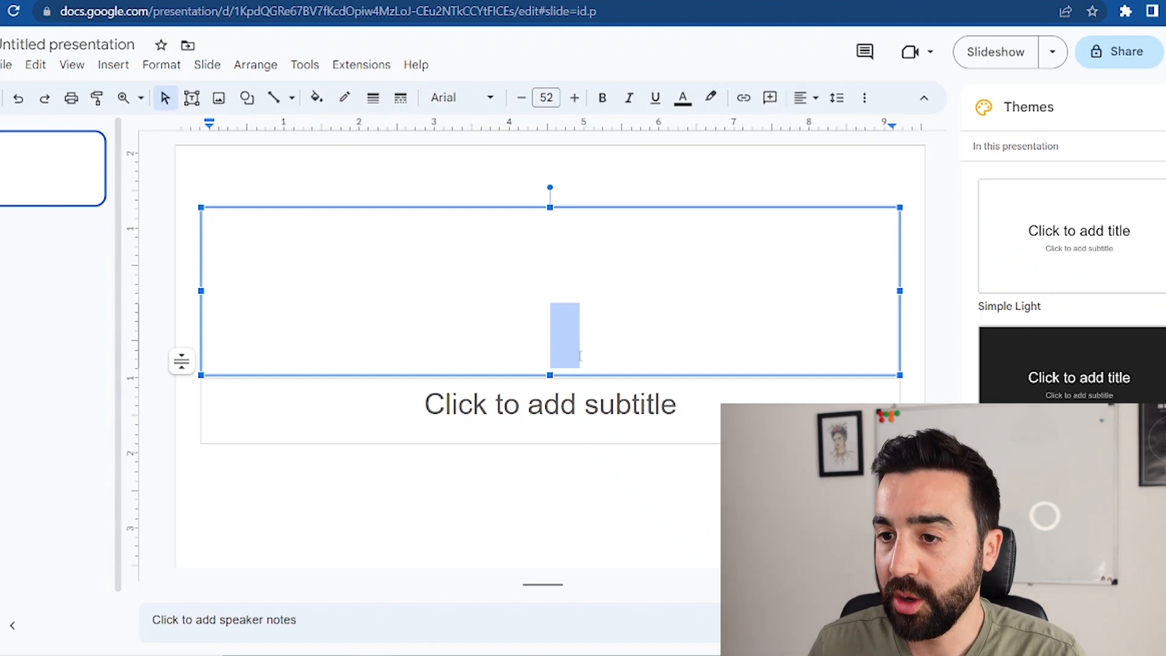
pyautogui.write('What is this conversation about?')
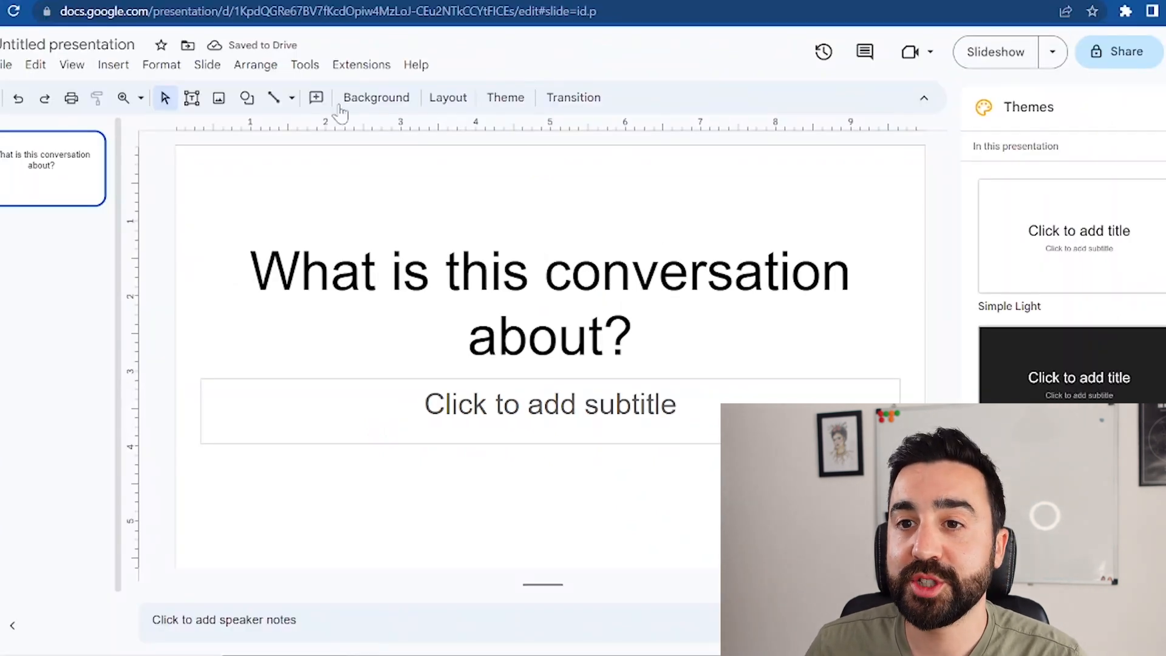
# Choose Insert > Audio and browse into a Drive folder holding listening.mp3.
pyautogui.click(113, 65)
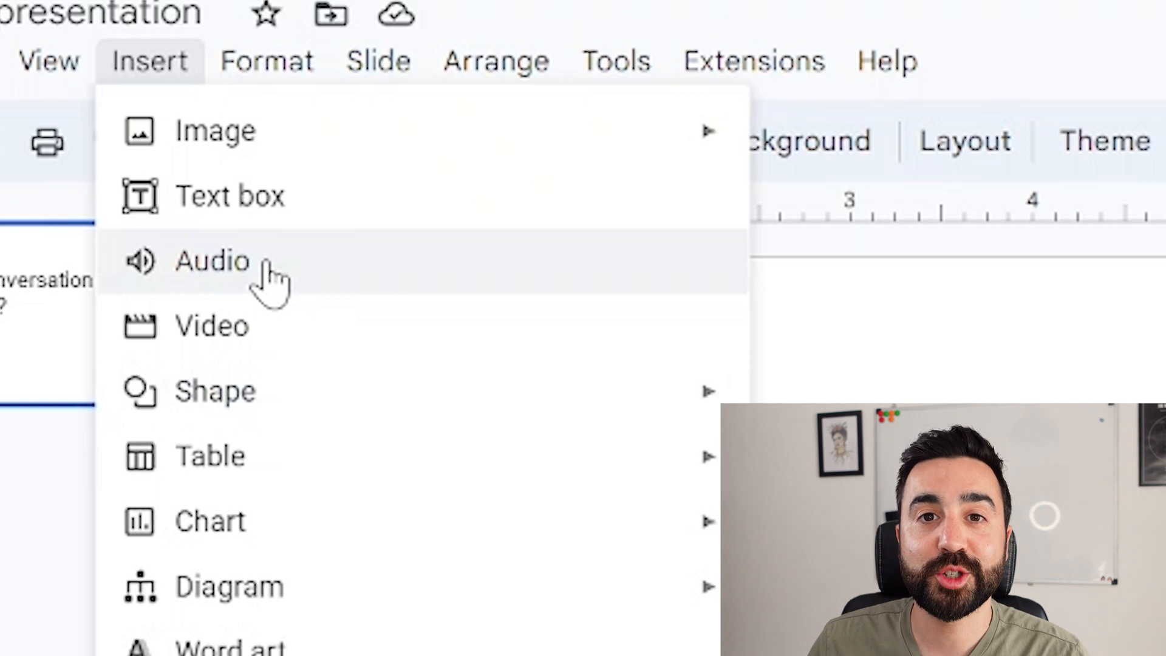
pyautogui.click(213, 261)
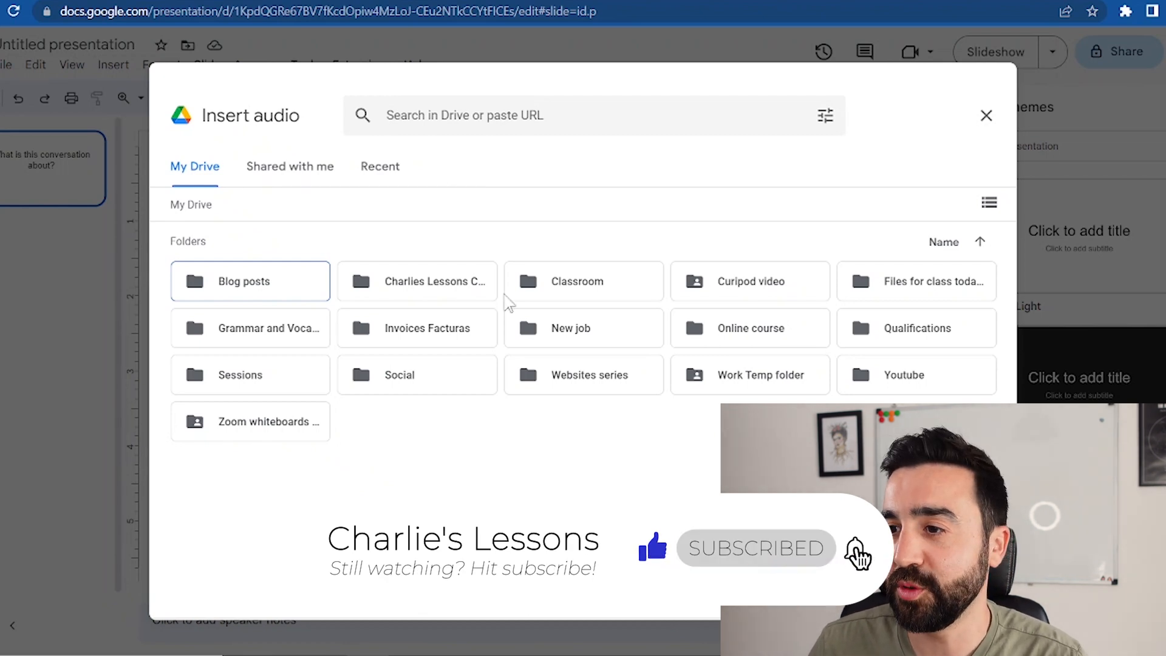
pyautogui.doubleClick(916, 281)
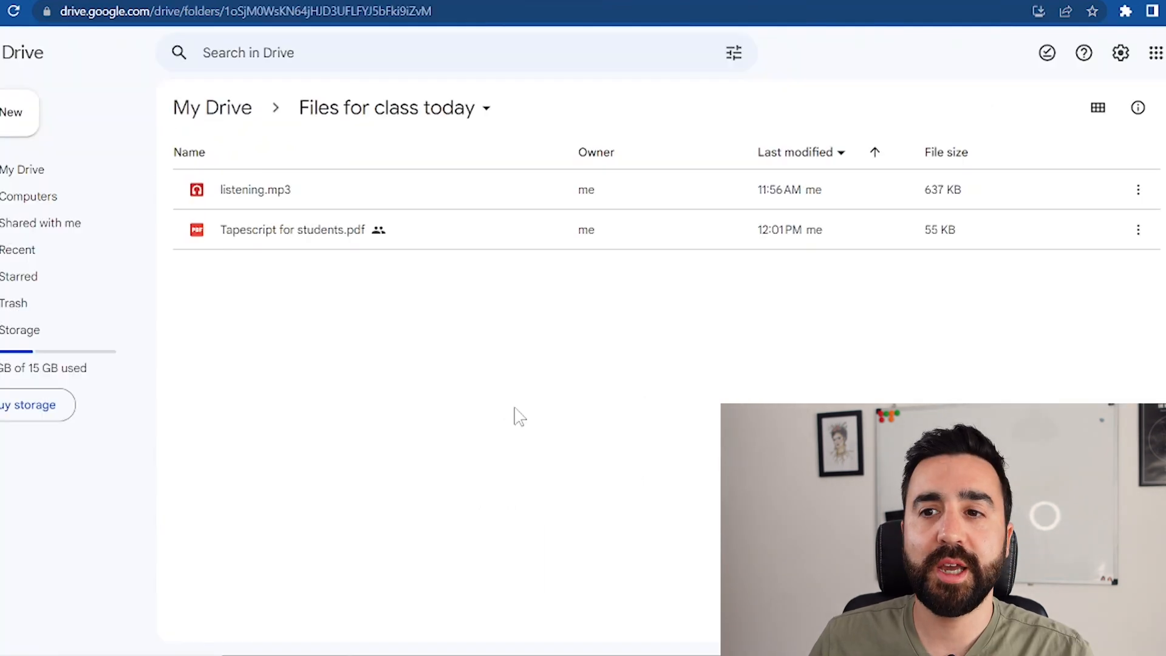
pyautogui.moveTo(576, 435)
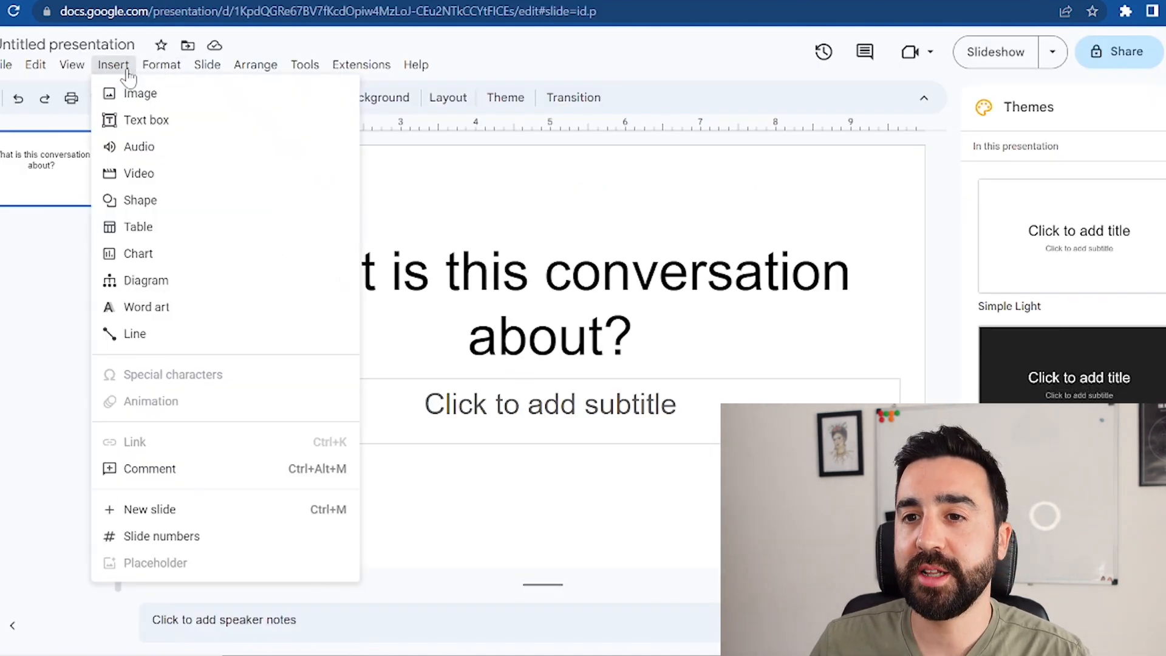
# Insert listening.mp3 from Files for class today onto the question slide.
pyautogui.click(139, 147)
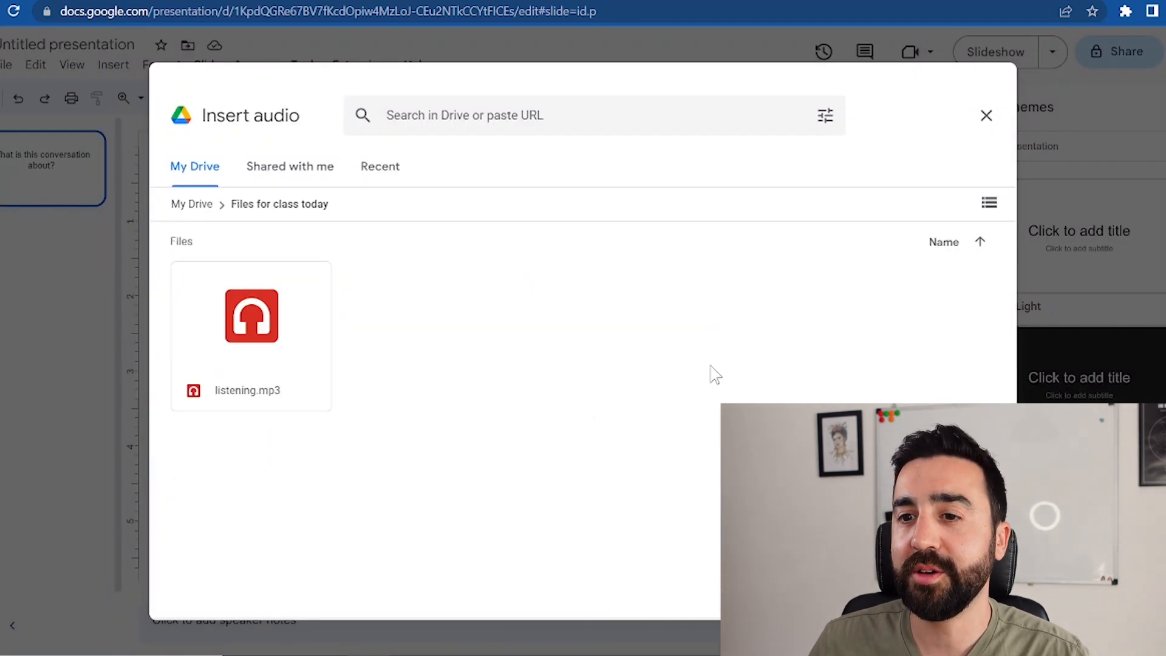
pyautogui.click(251, 316)
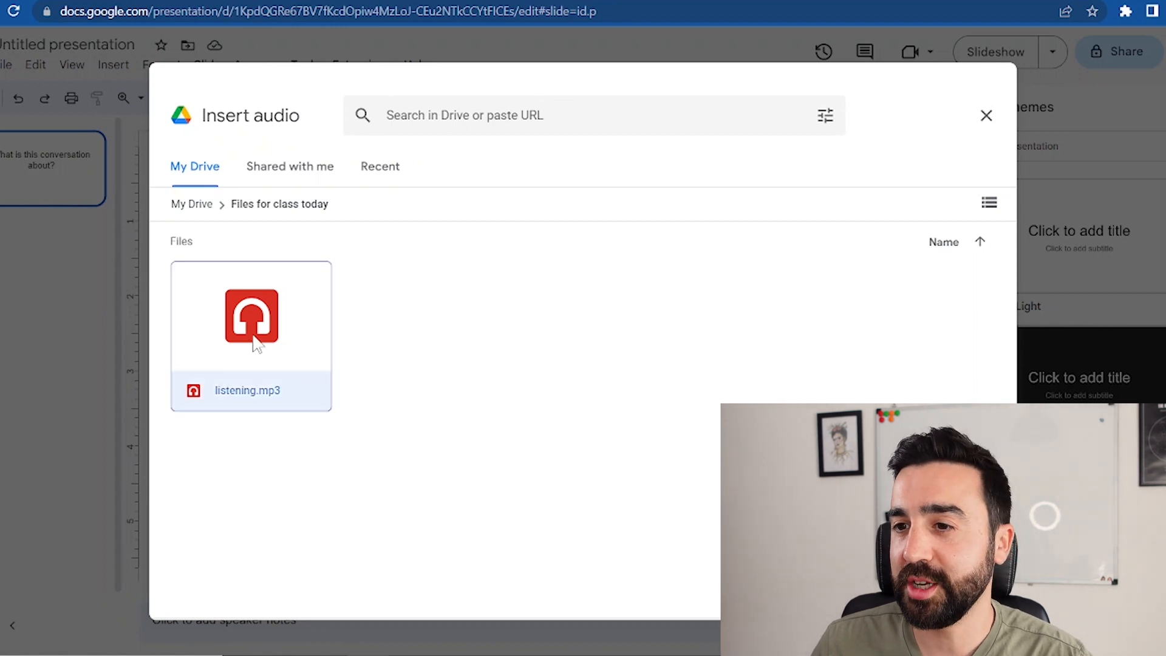
pyautogui.click(250, 316)
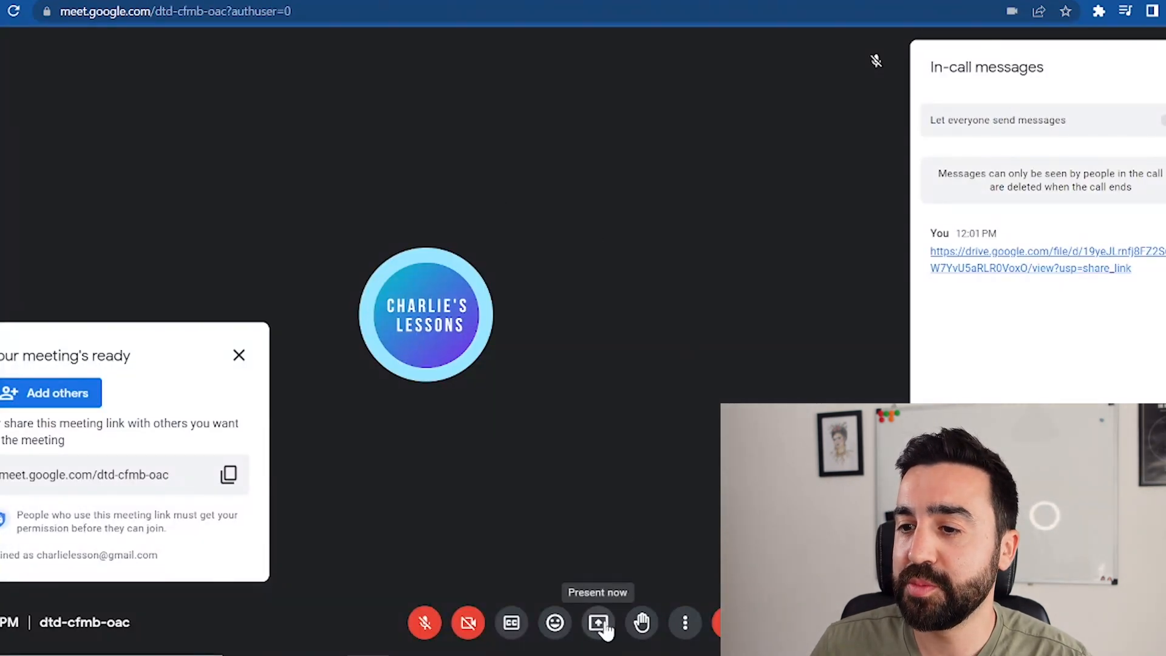
# Choose Present now > A tab to share the Slides tab with the call.
pyautogui.click(597, 622)
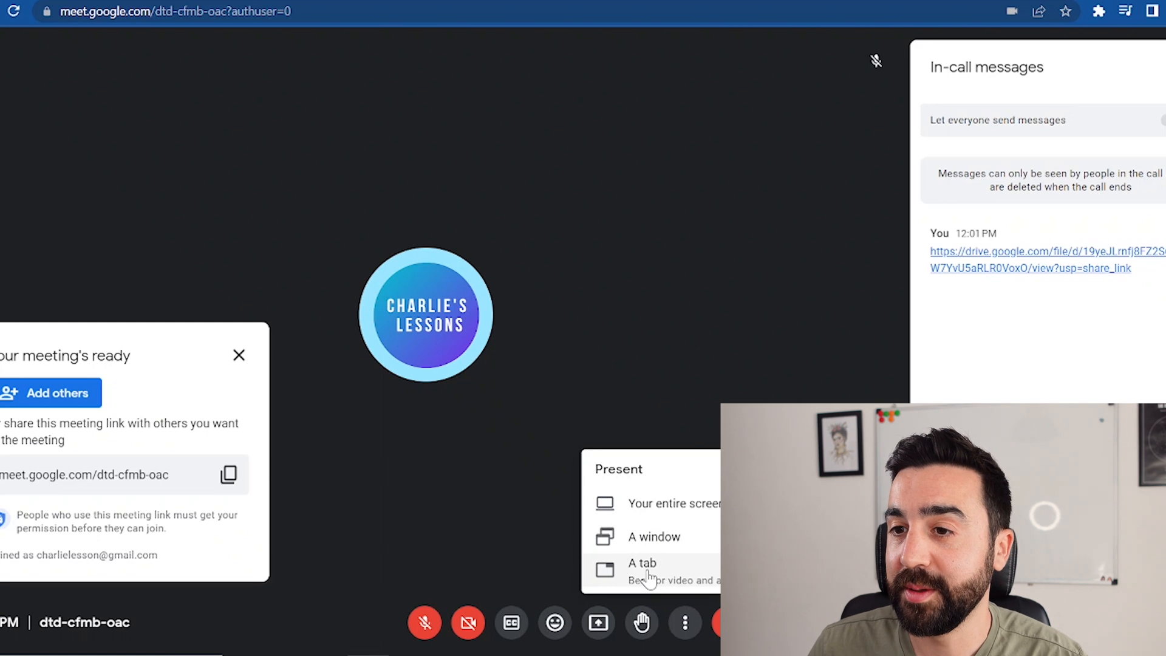
pyautogui.click(642, 563)
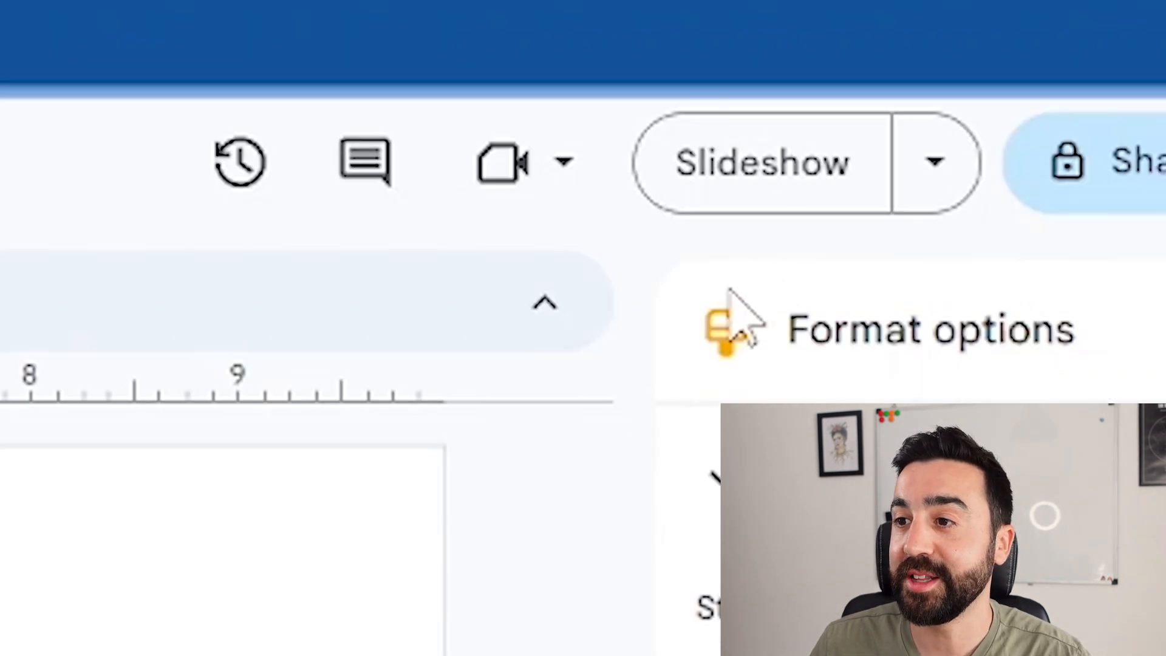
pyautogui.moveTo(760, 164)
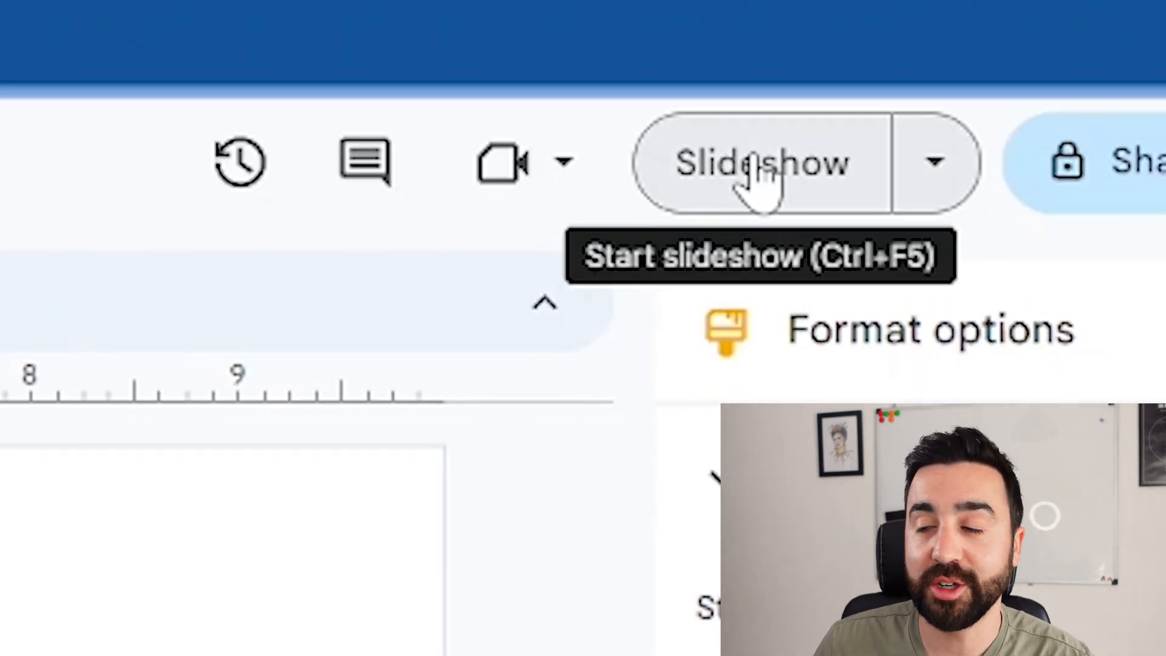
# Start the slideshow on the question slide and play listening.mp3 for a couple of seconds.
pyautogui.click(761, 162)
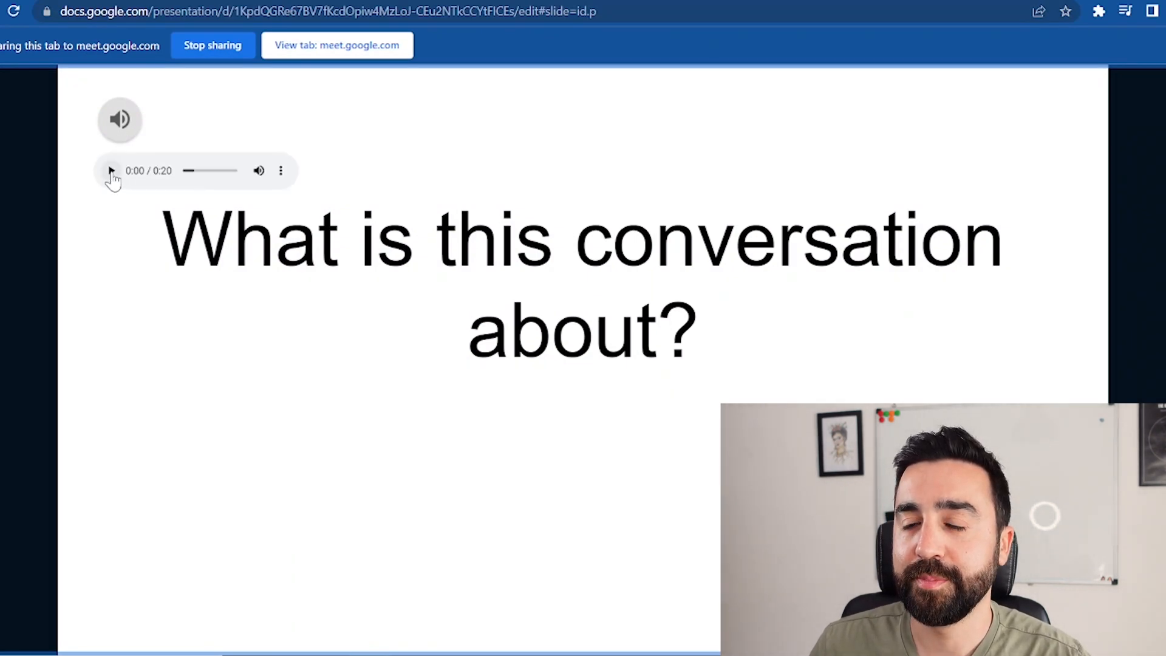
pyautogui.click(111, 170)
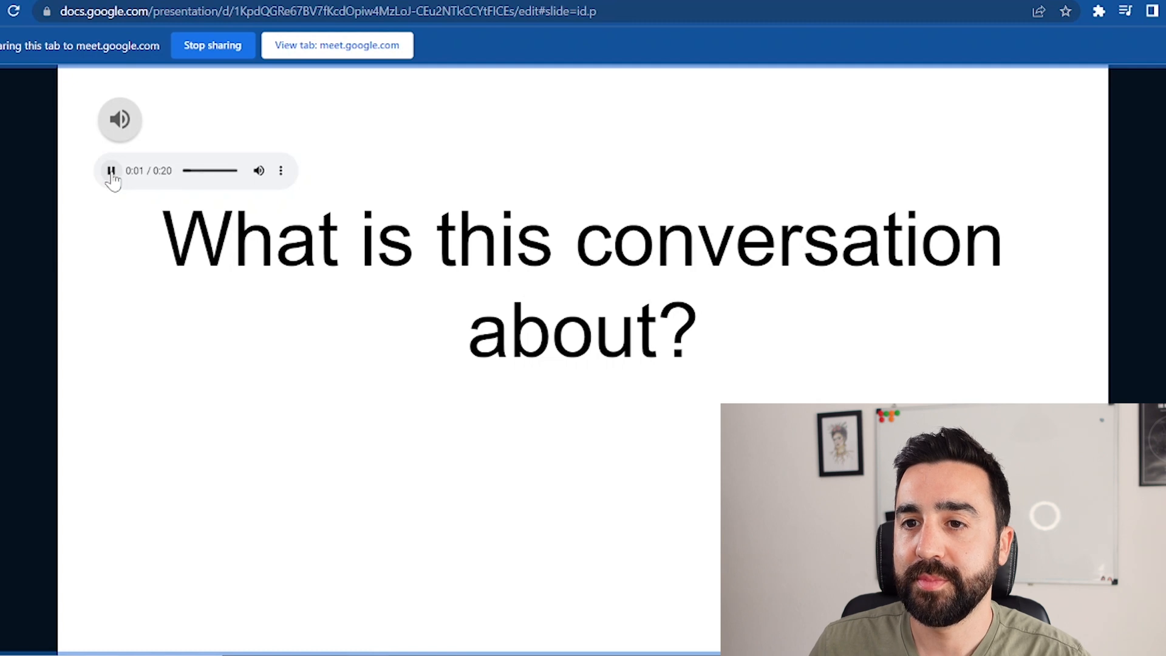
pyautogui.click(110, 170)
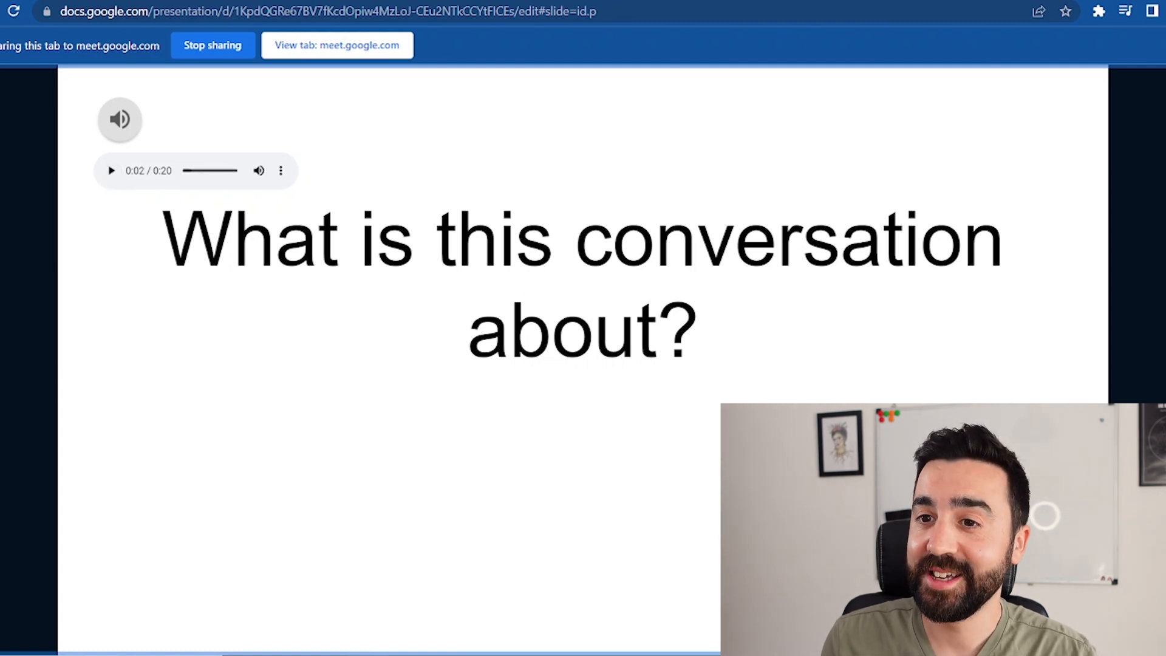